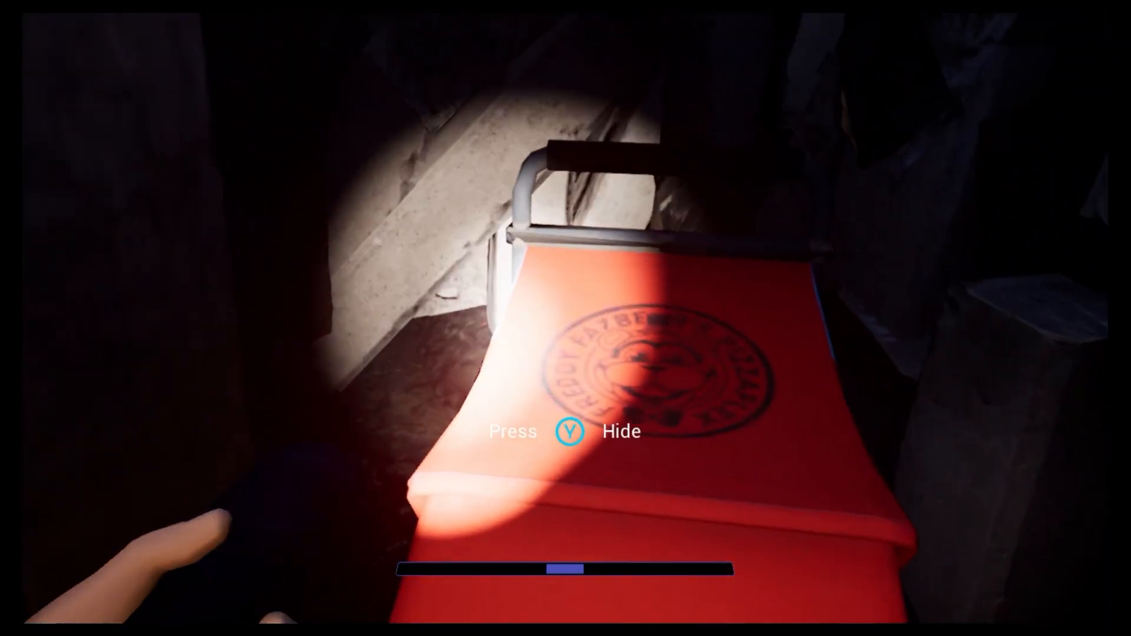
Step: Hide by the red stretcher, then hide again and check the watch's Garage camera feed
key("y")
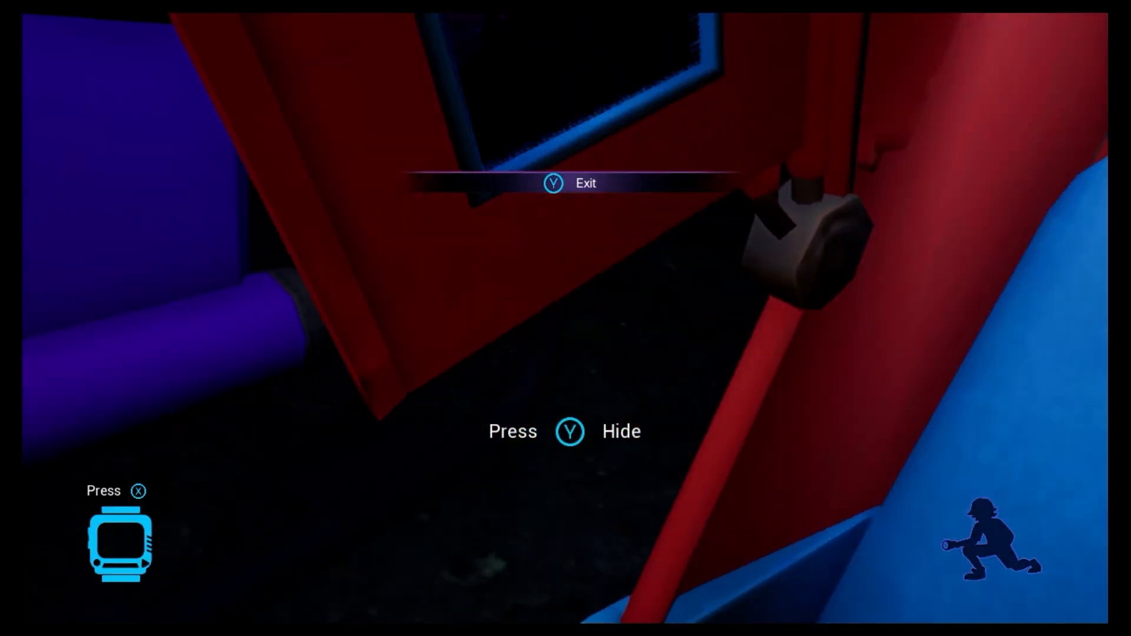
key("y")
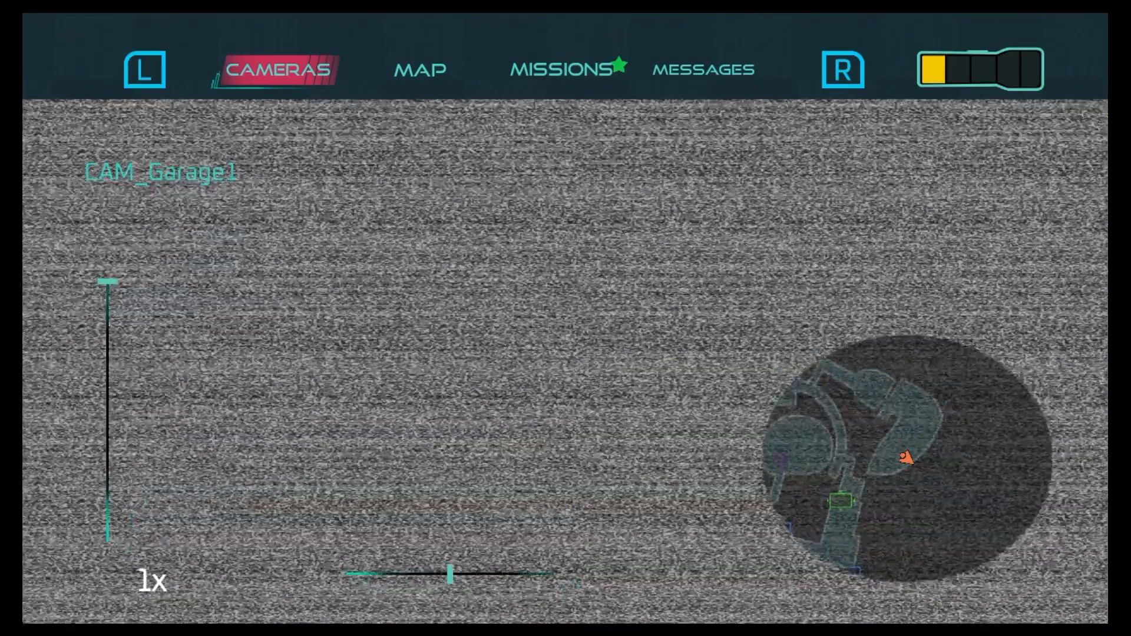
Step: Switch the Fazwatch from Cameras to the Basement 2 map
left_click(419, 69)
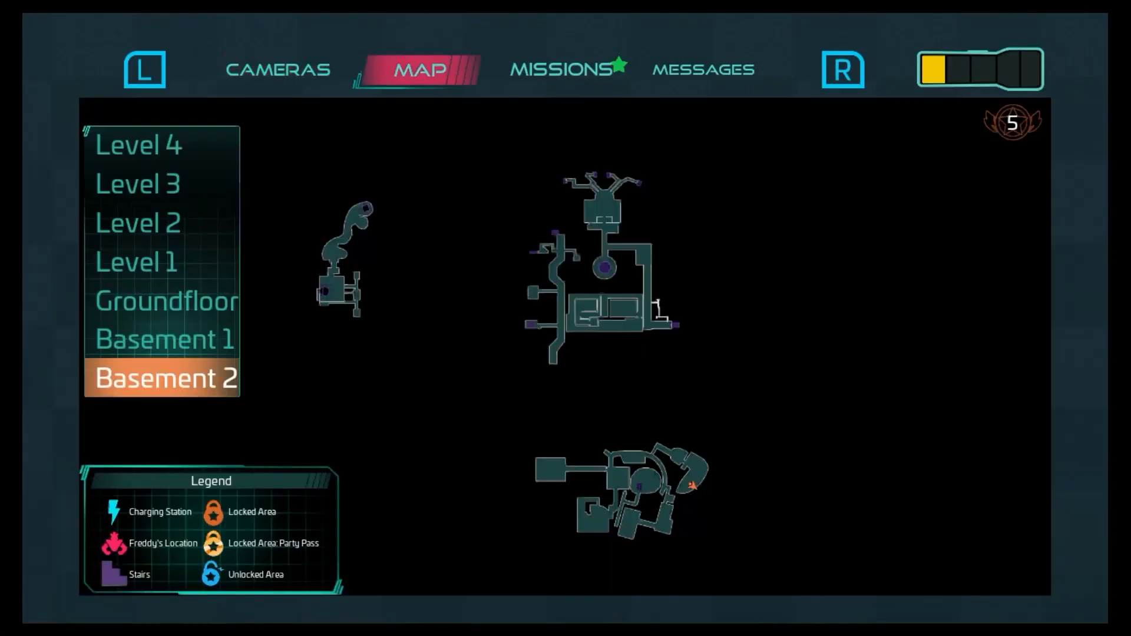
left_click(567, 68)
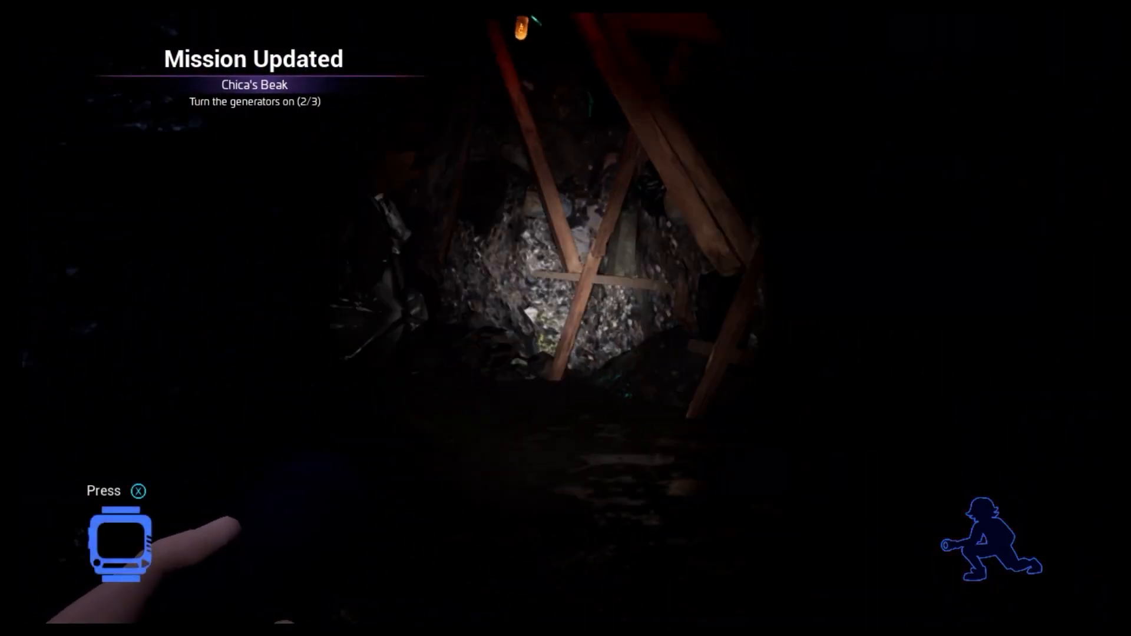
key("x")
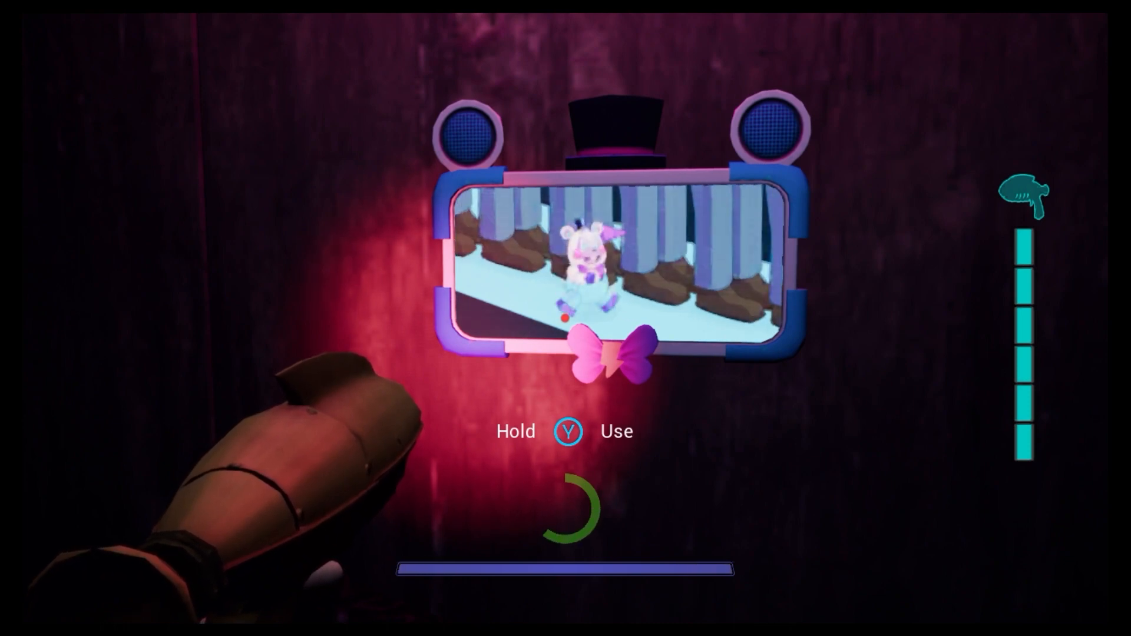
Step: Activate the pink bear screen panel
key("y")
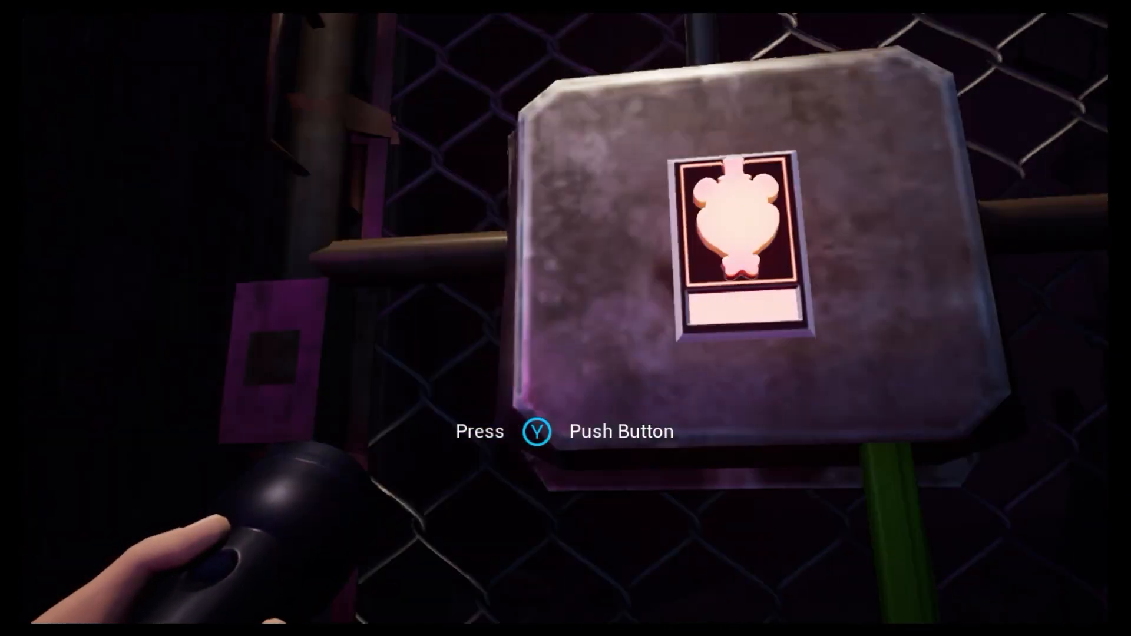
Step: Push the button on the Freddy panel on the chain-link fence
key("y")
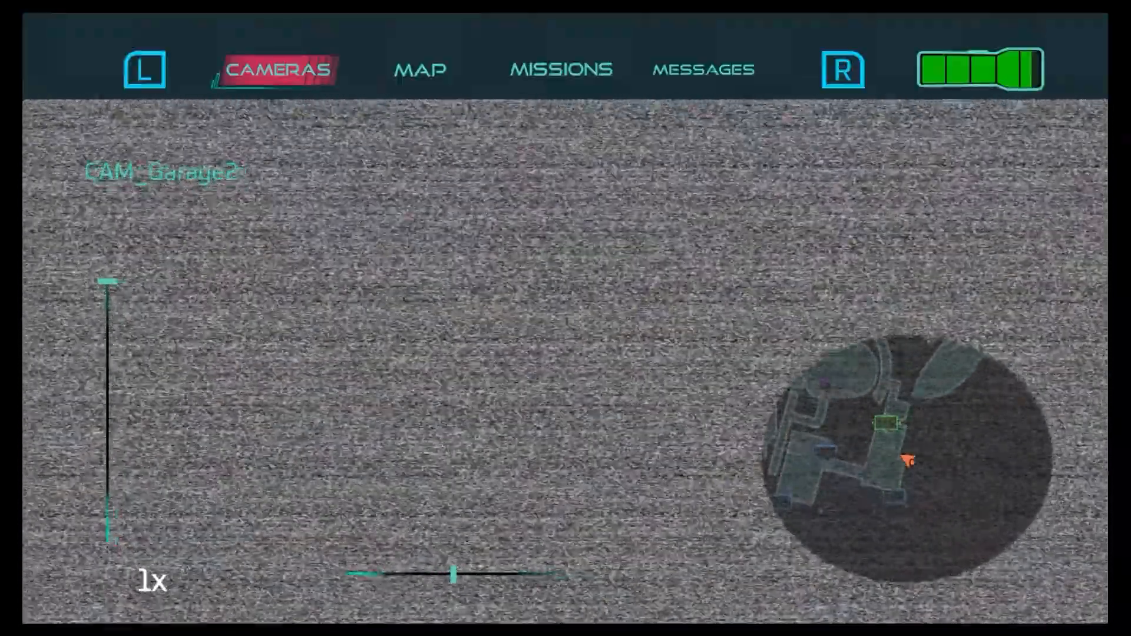
Step: Review the Basement 2 map and close the watch back to the garage
left_click(421, 69)
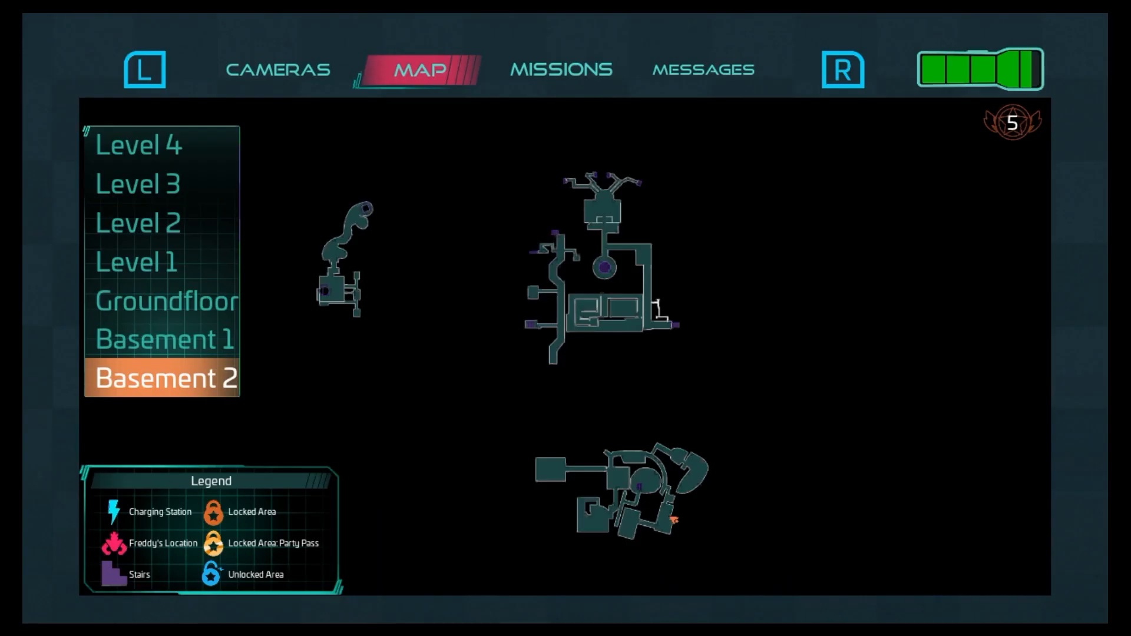
left_click(278, 68)
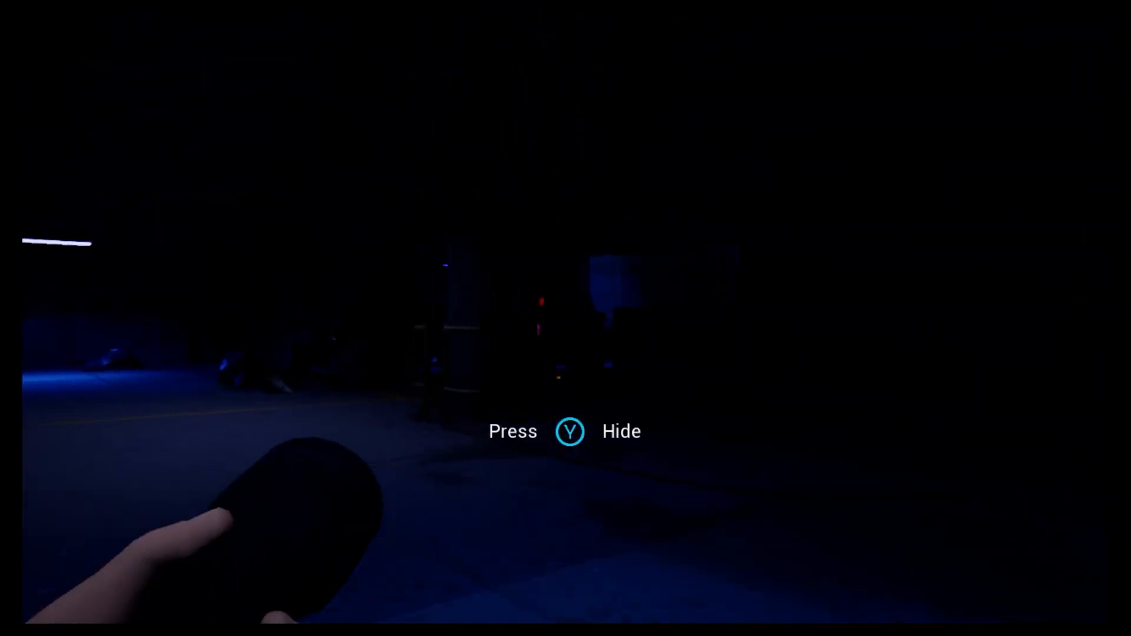
Step: Duck into the hiding spot near the forklift aisle
key("y")
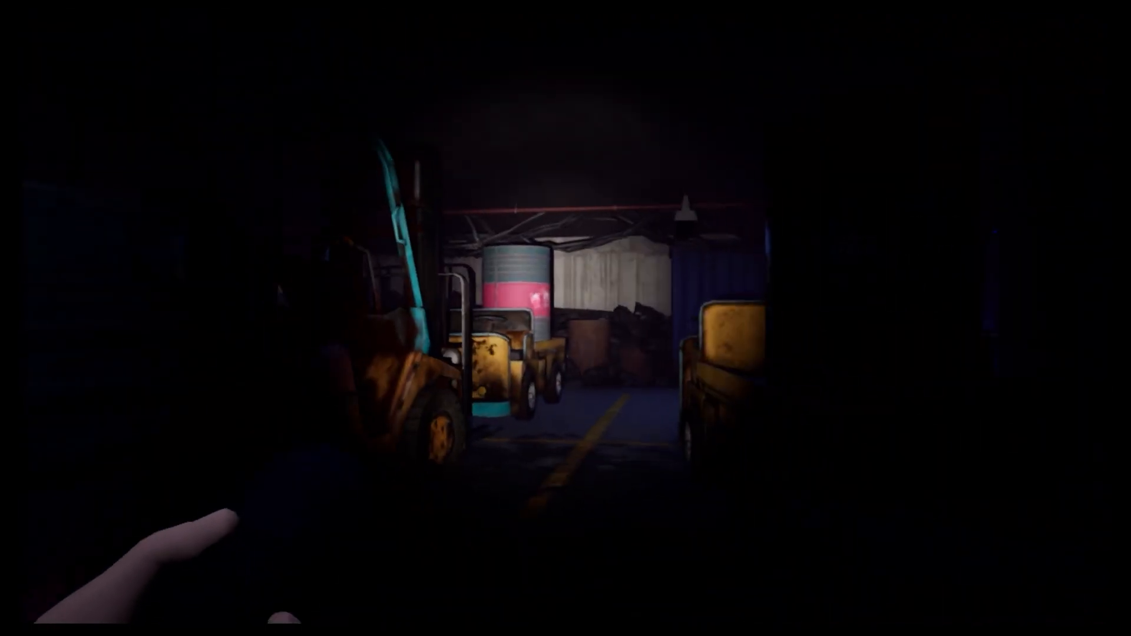
mouse_move(565, 318)
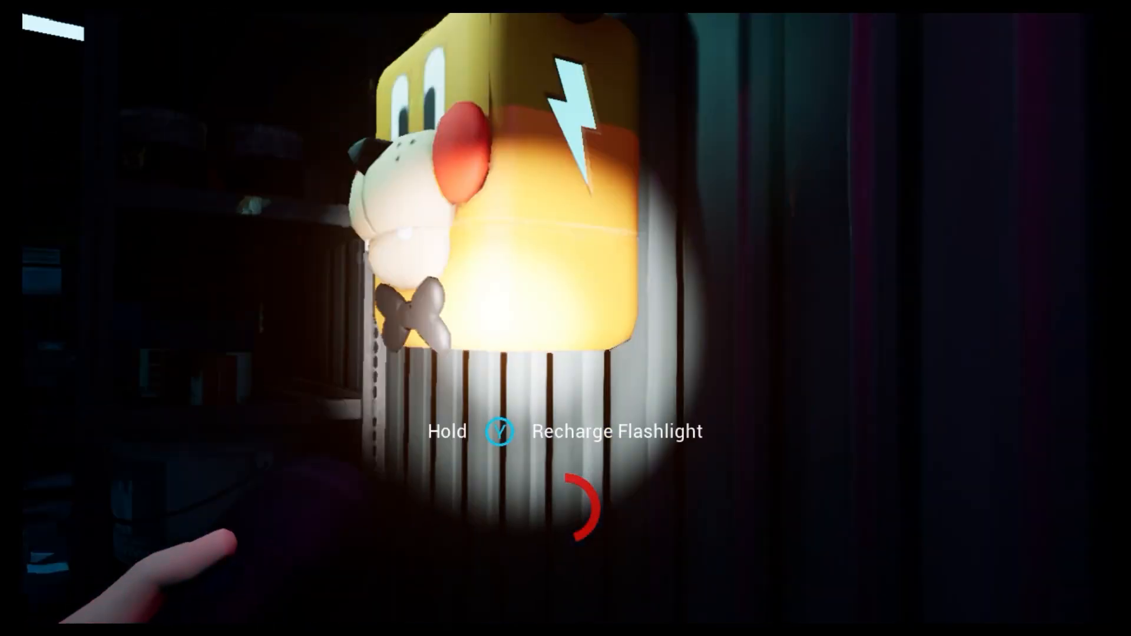
Step: Recharge the flashlight at the Freddy-faced charging station
key("Y")
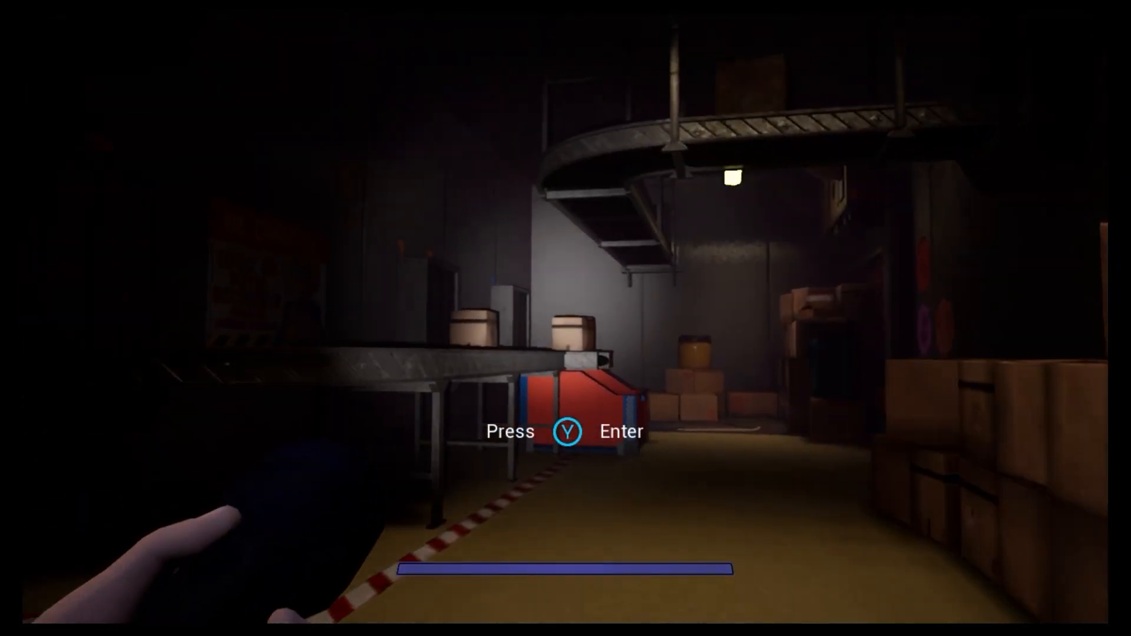
Step: Enter the conveyor-belt warehouse through the entrance ahead
key("y")
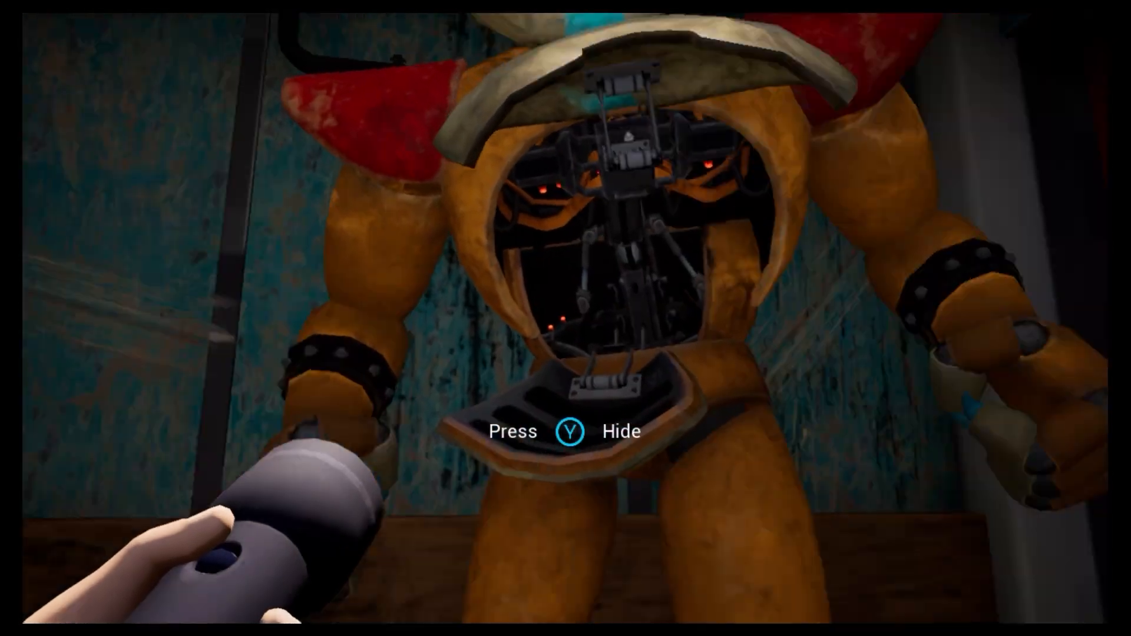
Step: Climb inside Freddy's chest and head into the red hallway
key("y")
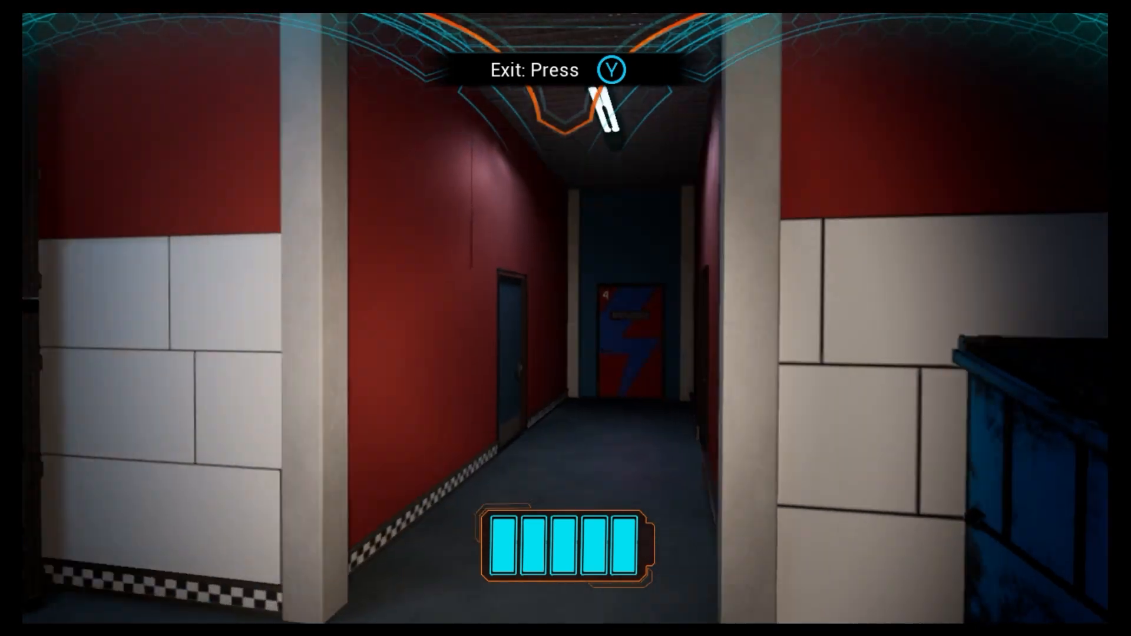
key("w")
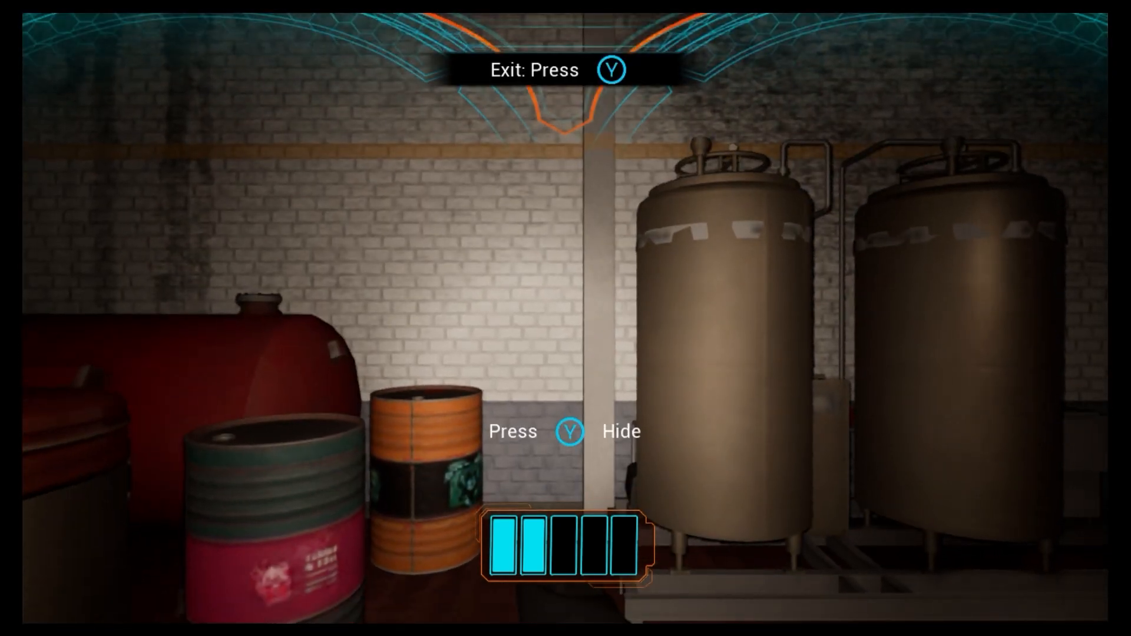
Step: Exit Freddy in the tank-and-barrel storage room beside the old terminal
key("y")
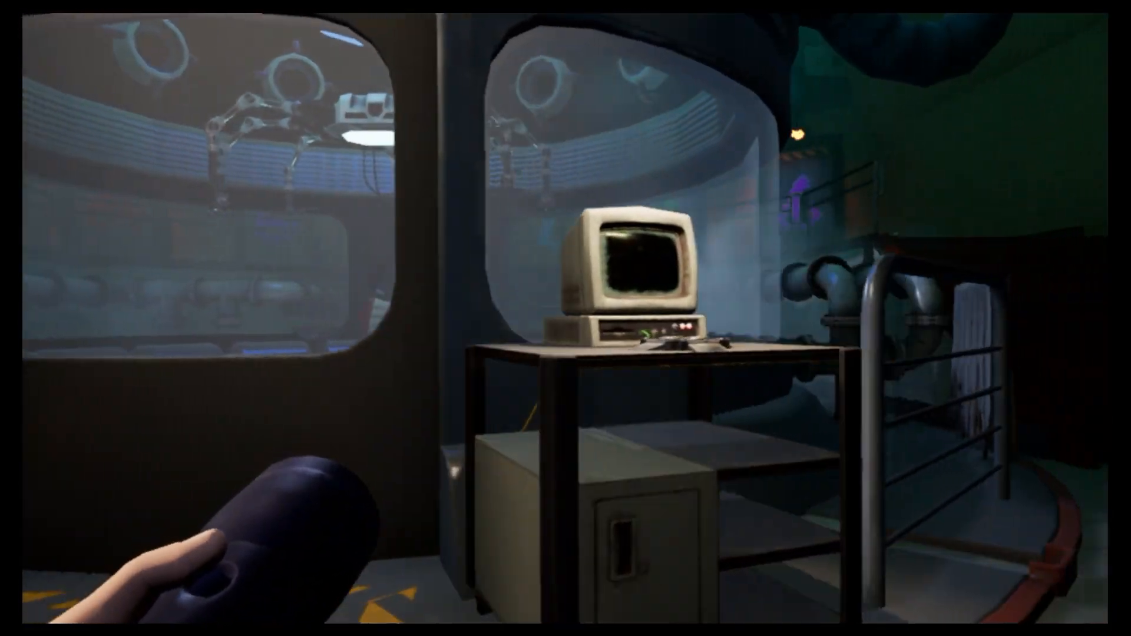
Step: Walk from the Parts and Service computer over to Freddy in the upgrade chair
left_click(635, 267)
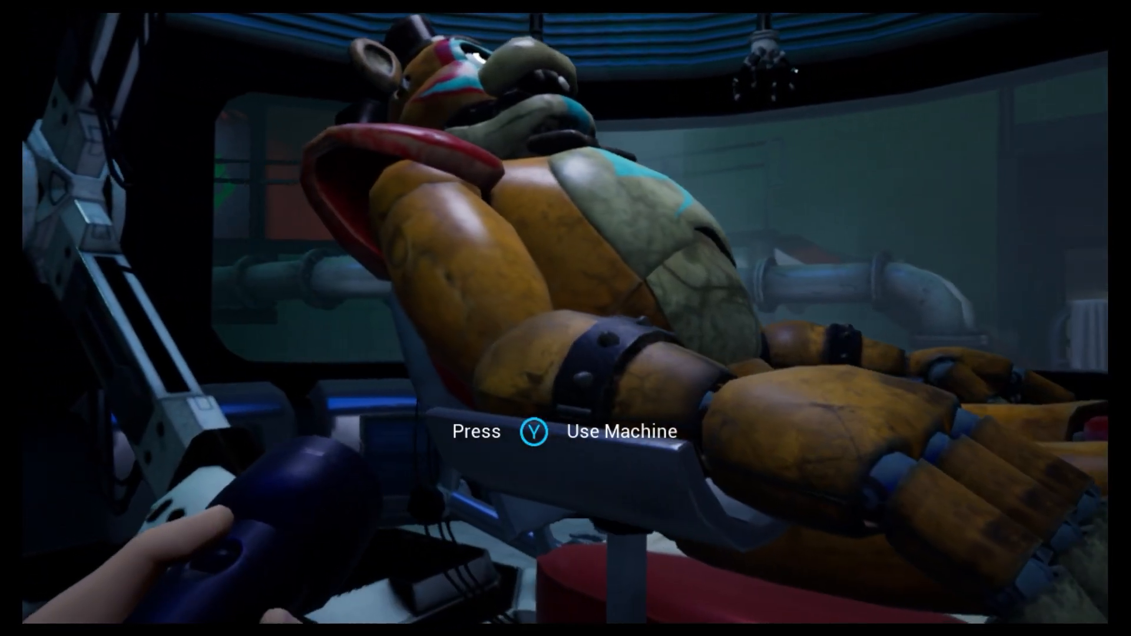
Step: Start the repair machine on Freddy, bringing up the Take Off Bowtie card
key("y")
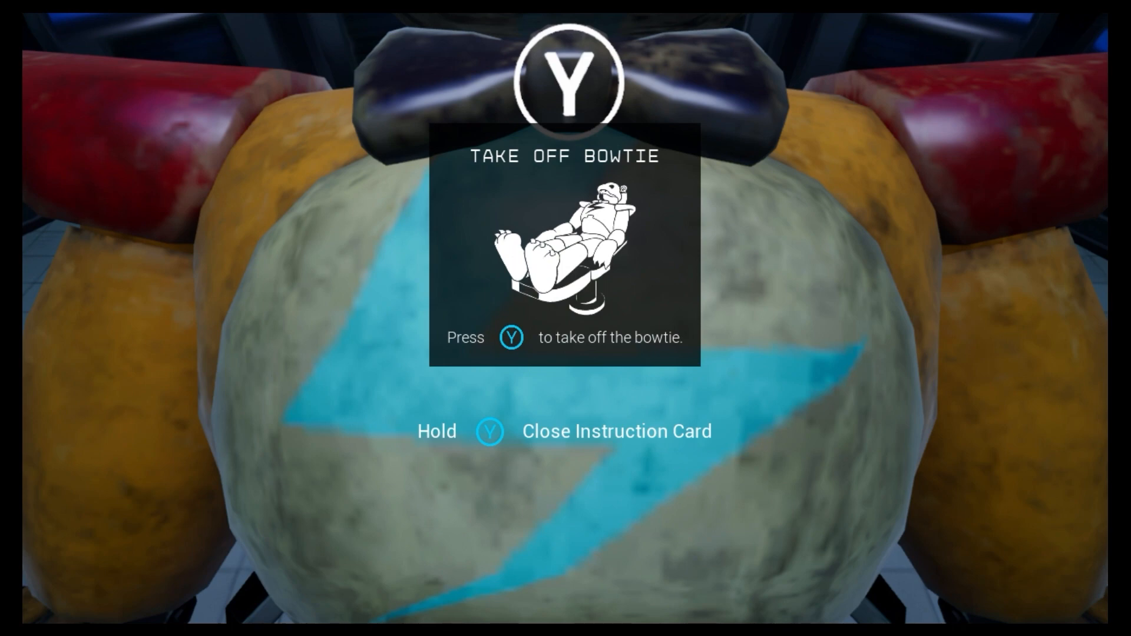
Step: Close the bowtie card and remove Freddy's bowtie to expose the voicebox wires
key("y")
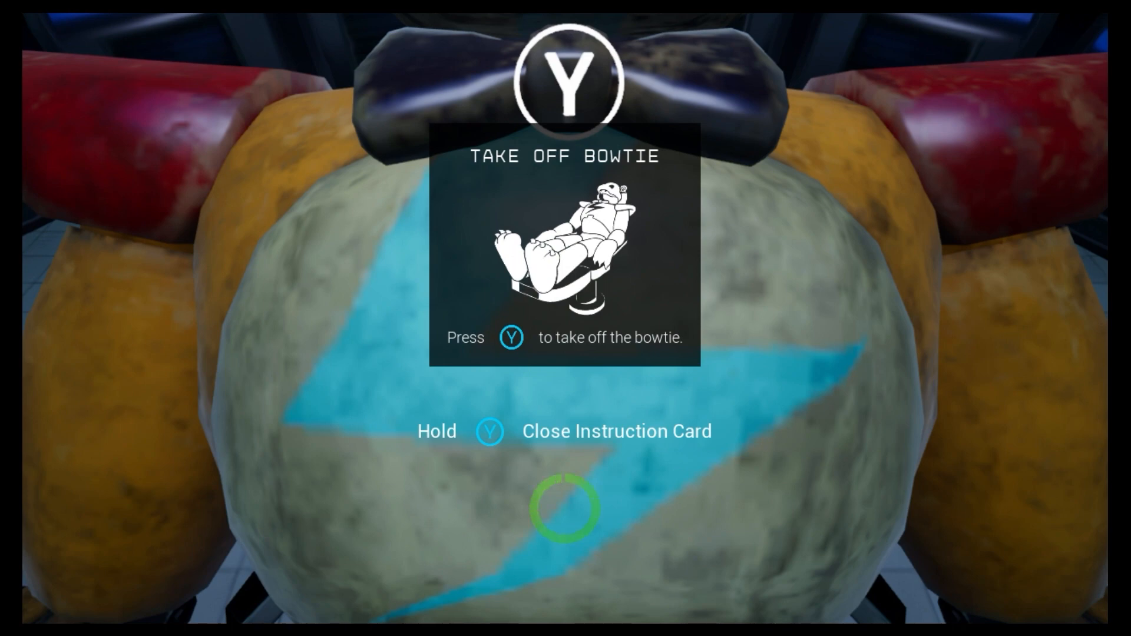
key("y")
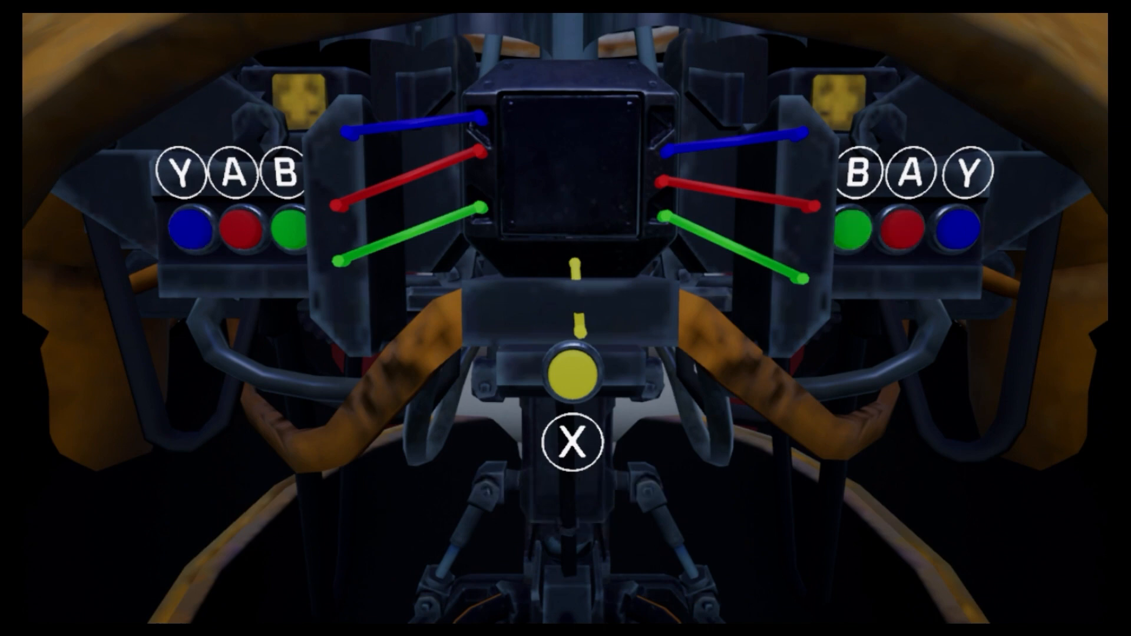
Step: Unplug the coloured wires from Freddy's voicebox on both sides
left_click(902, 231)
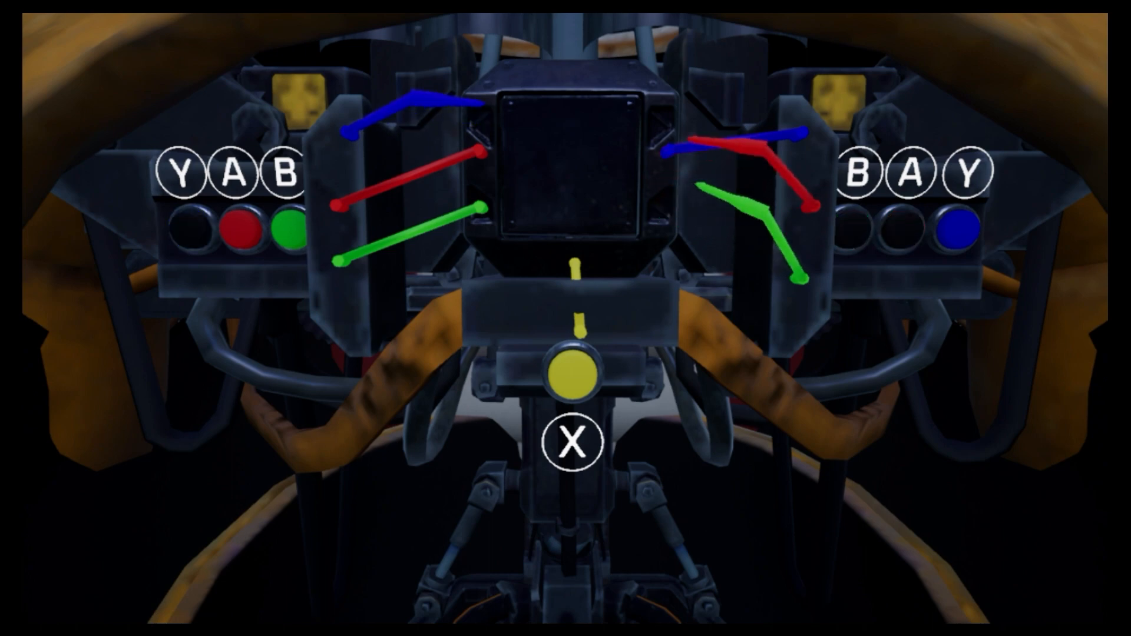
left_click(288, 234)
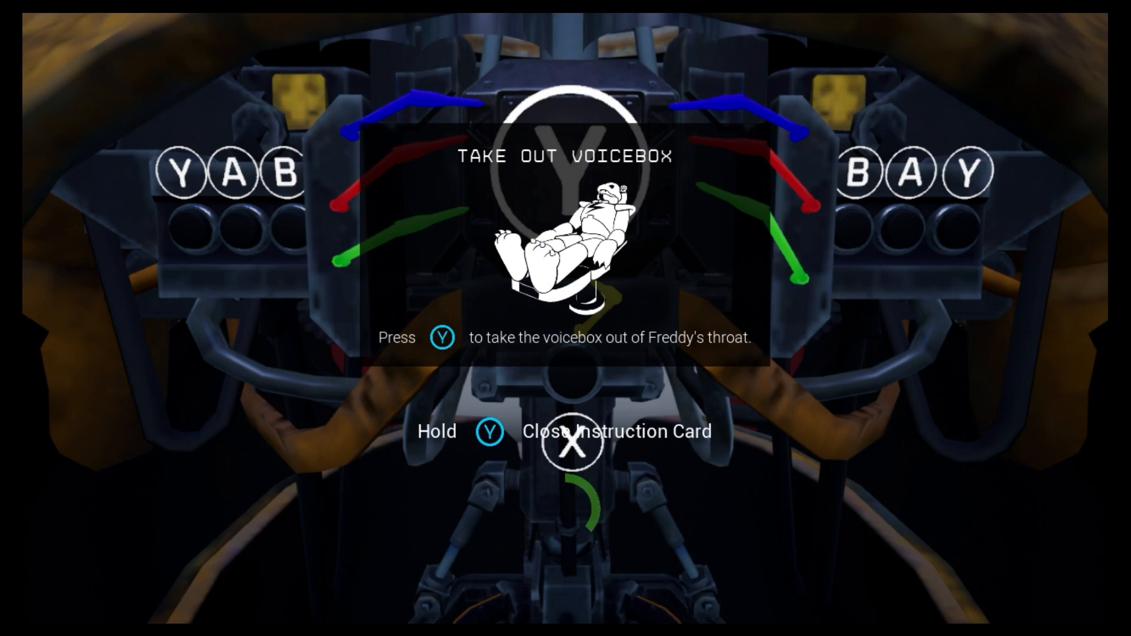
Step: Close the Take Out Voicebox card and pull the voicebox from Freddy's throat
key("y")
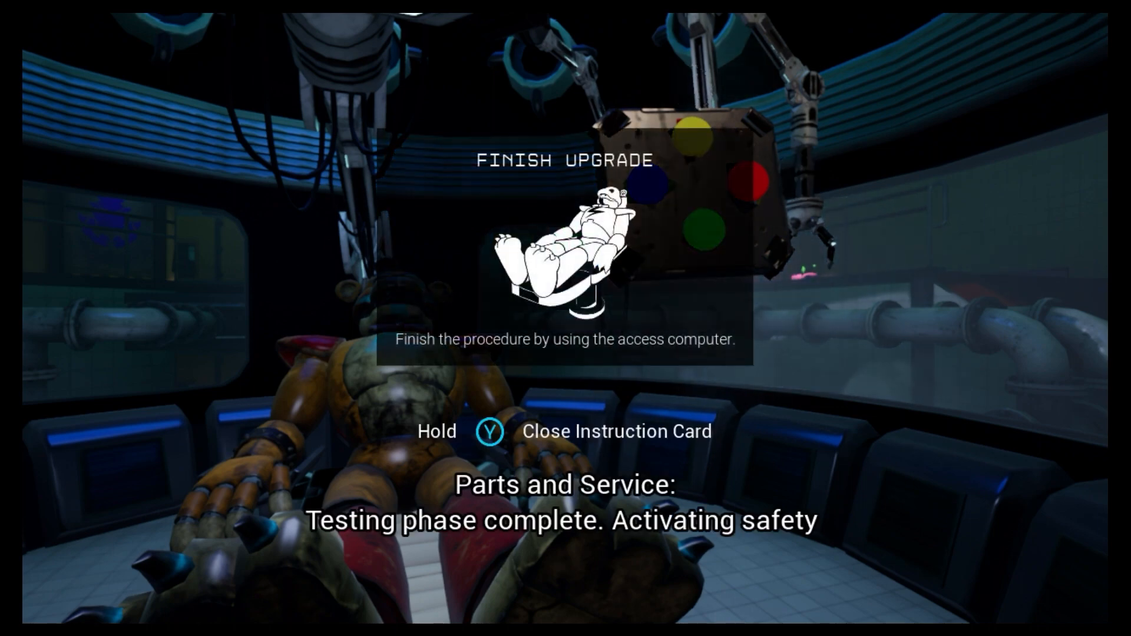
Step: Finish the upgrade at the access computer and view the Chica's Voice Box card
key("Y")
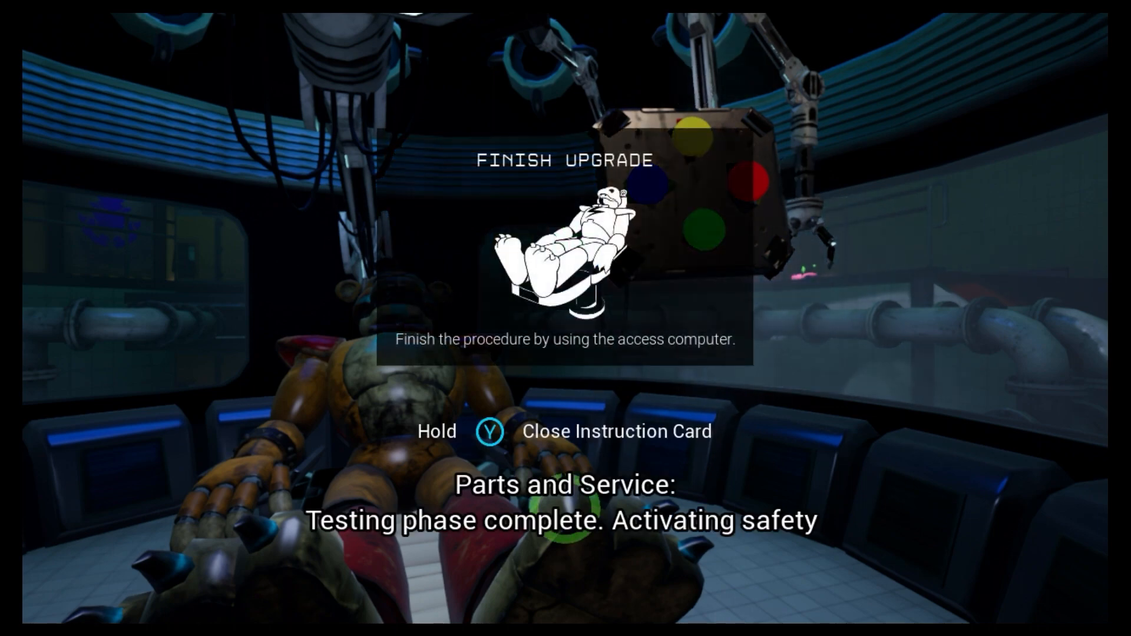
key("y")
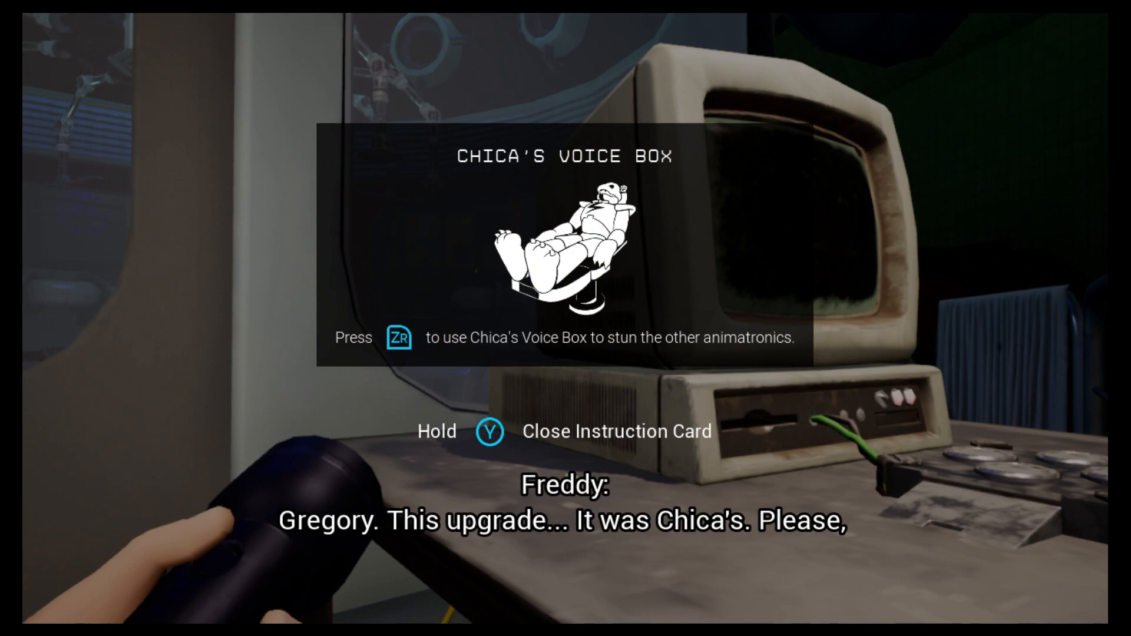
Step: Close the card, acknowledge the Roxy's Weakness mission, and suspend to the Switch home menu
key("Y")
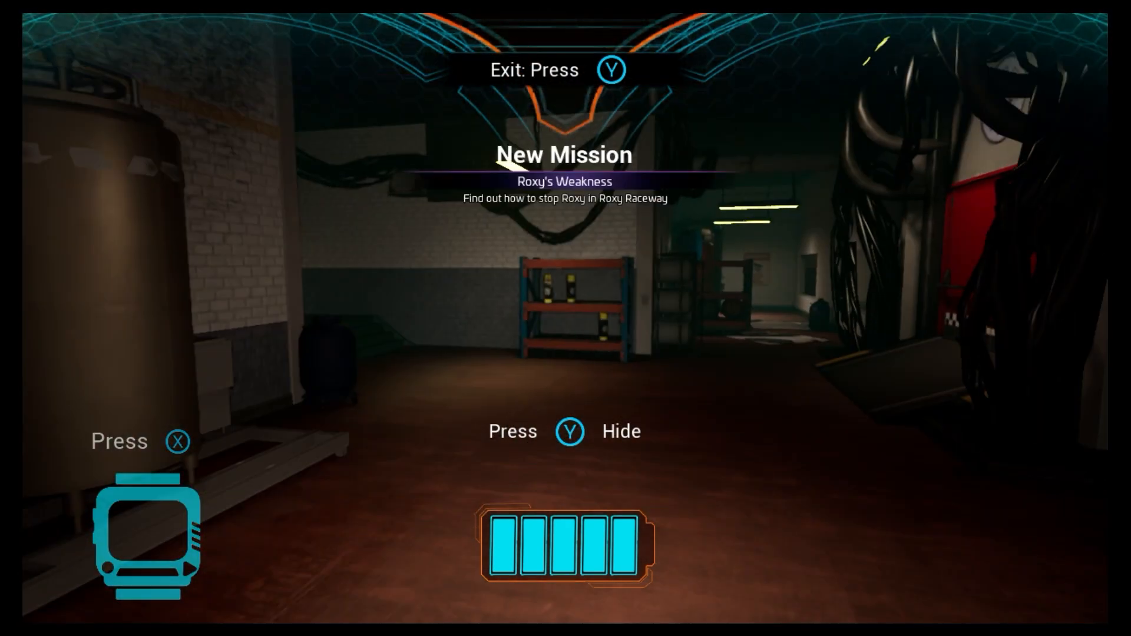
key("y")
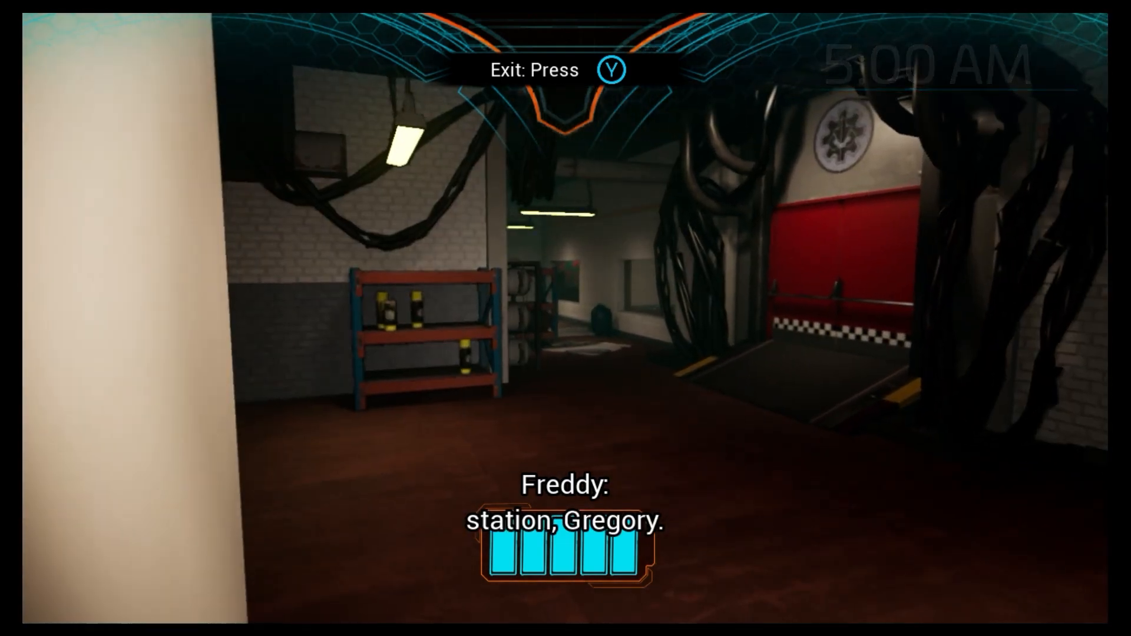
key("home")
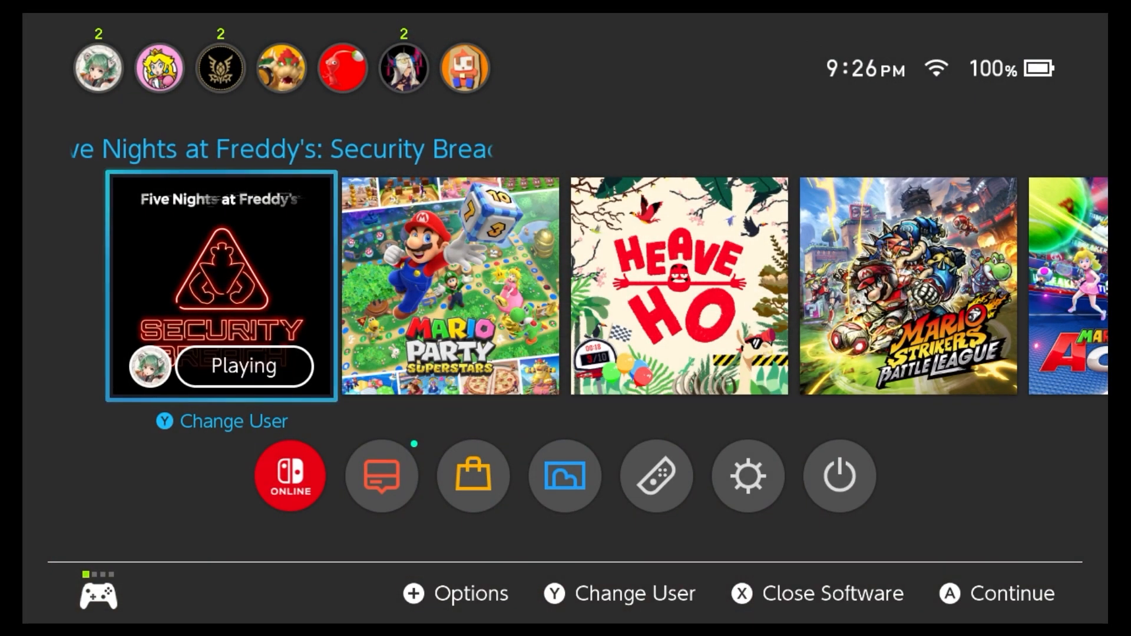